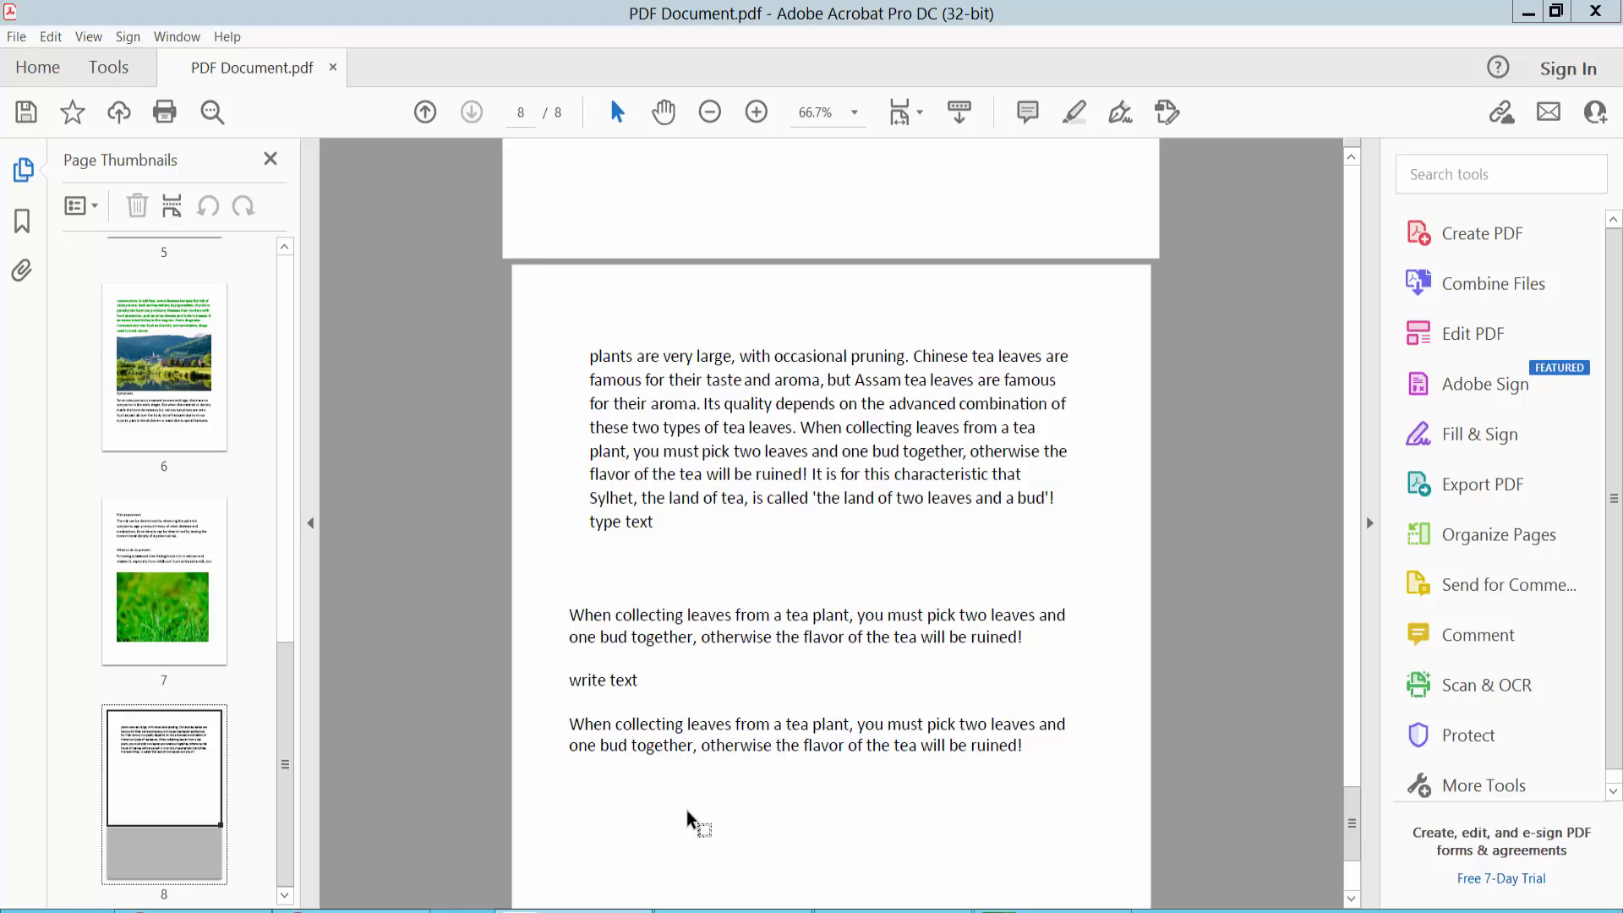
mouse_move(862, 39)
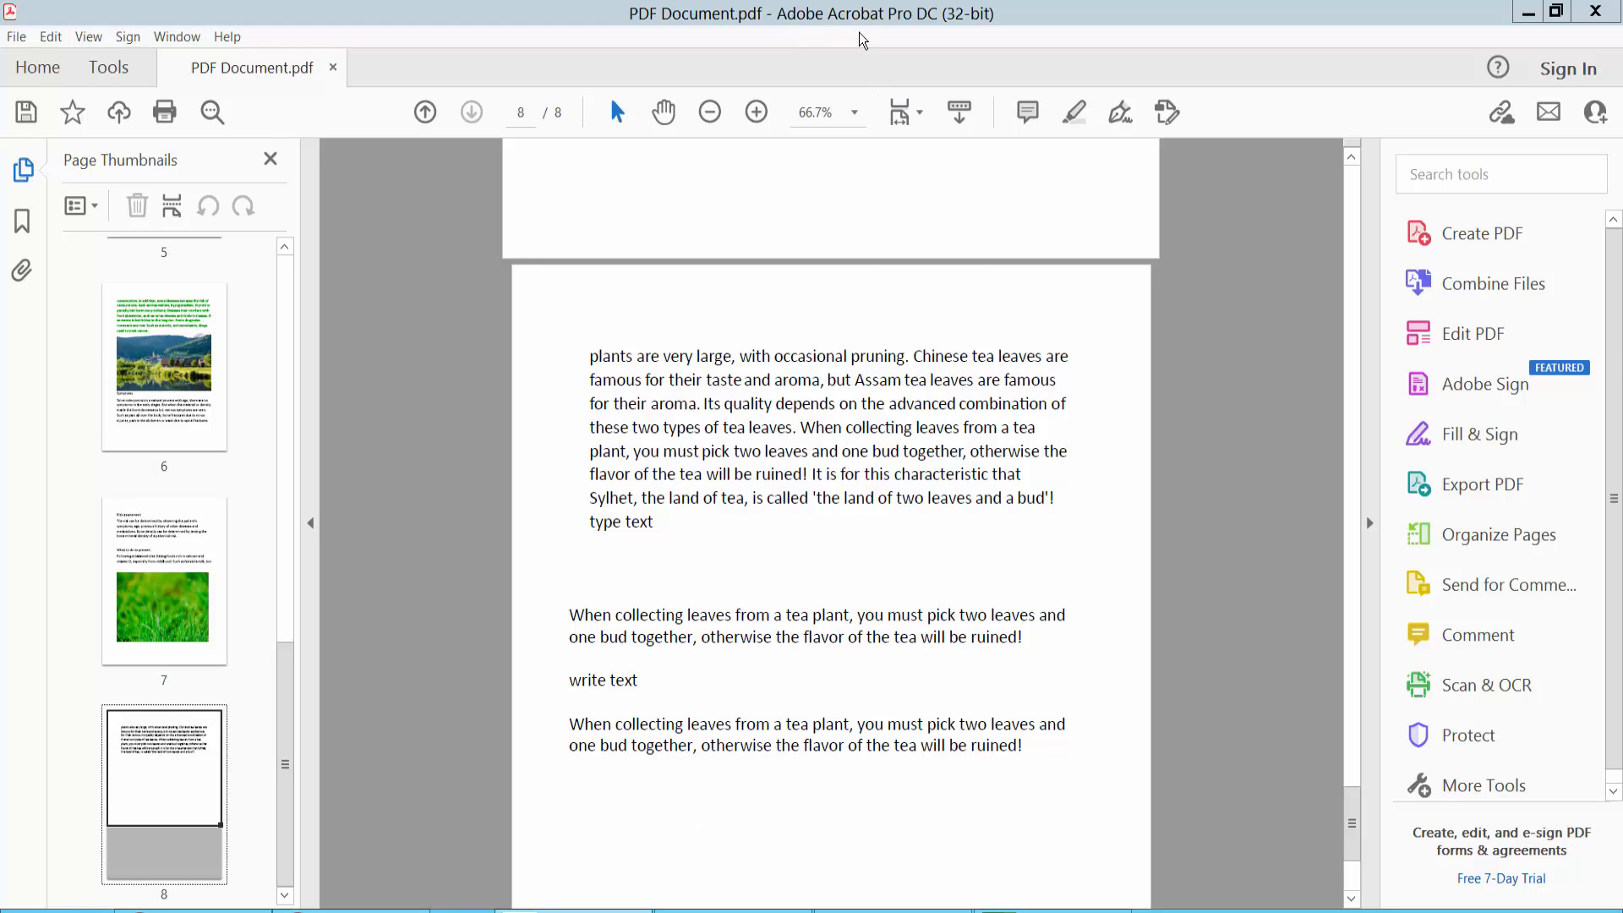
Bring up the PDF tools so page 8's lower text block can be edited.
scroll("down", 3)
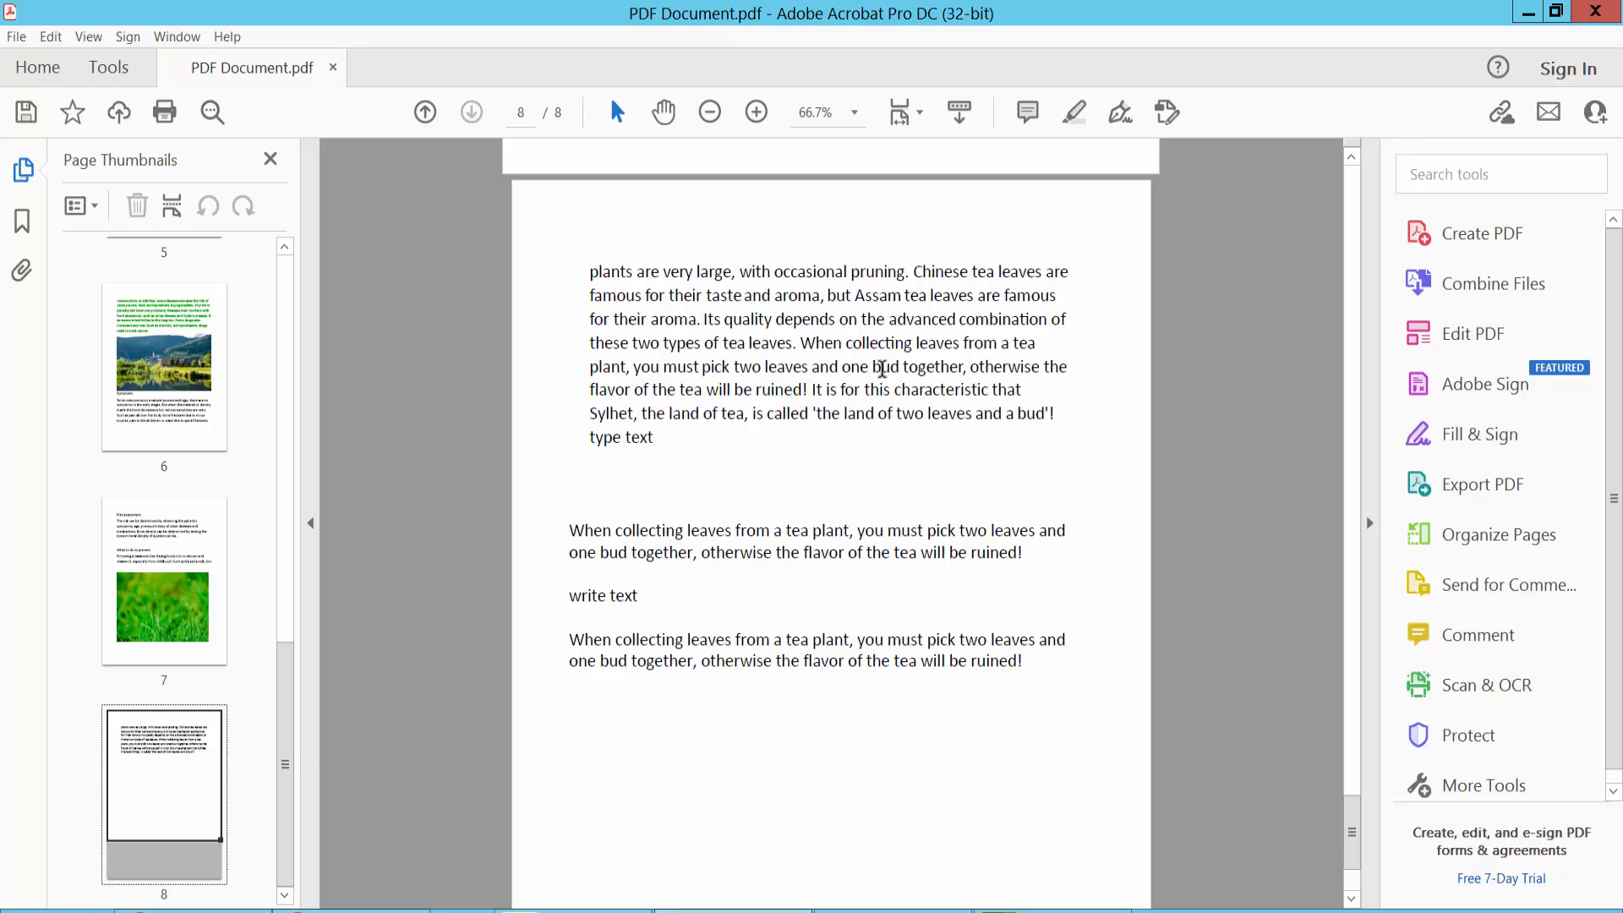
mouse_move(111, 78)
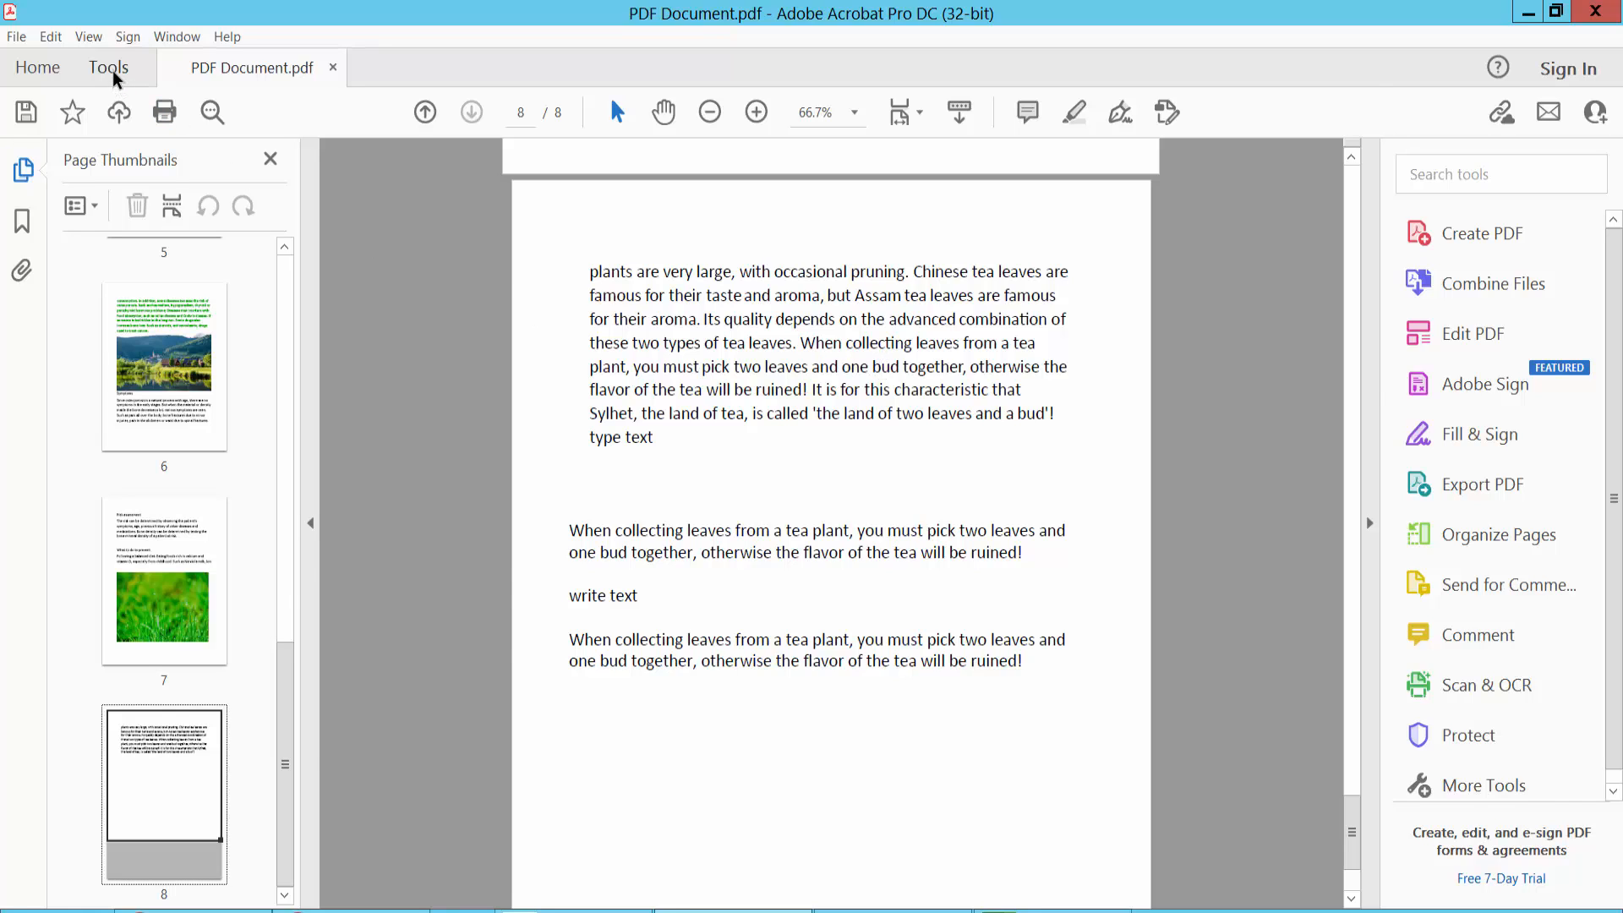
left_click(108, 68)
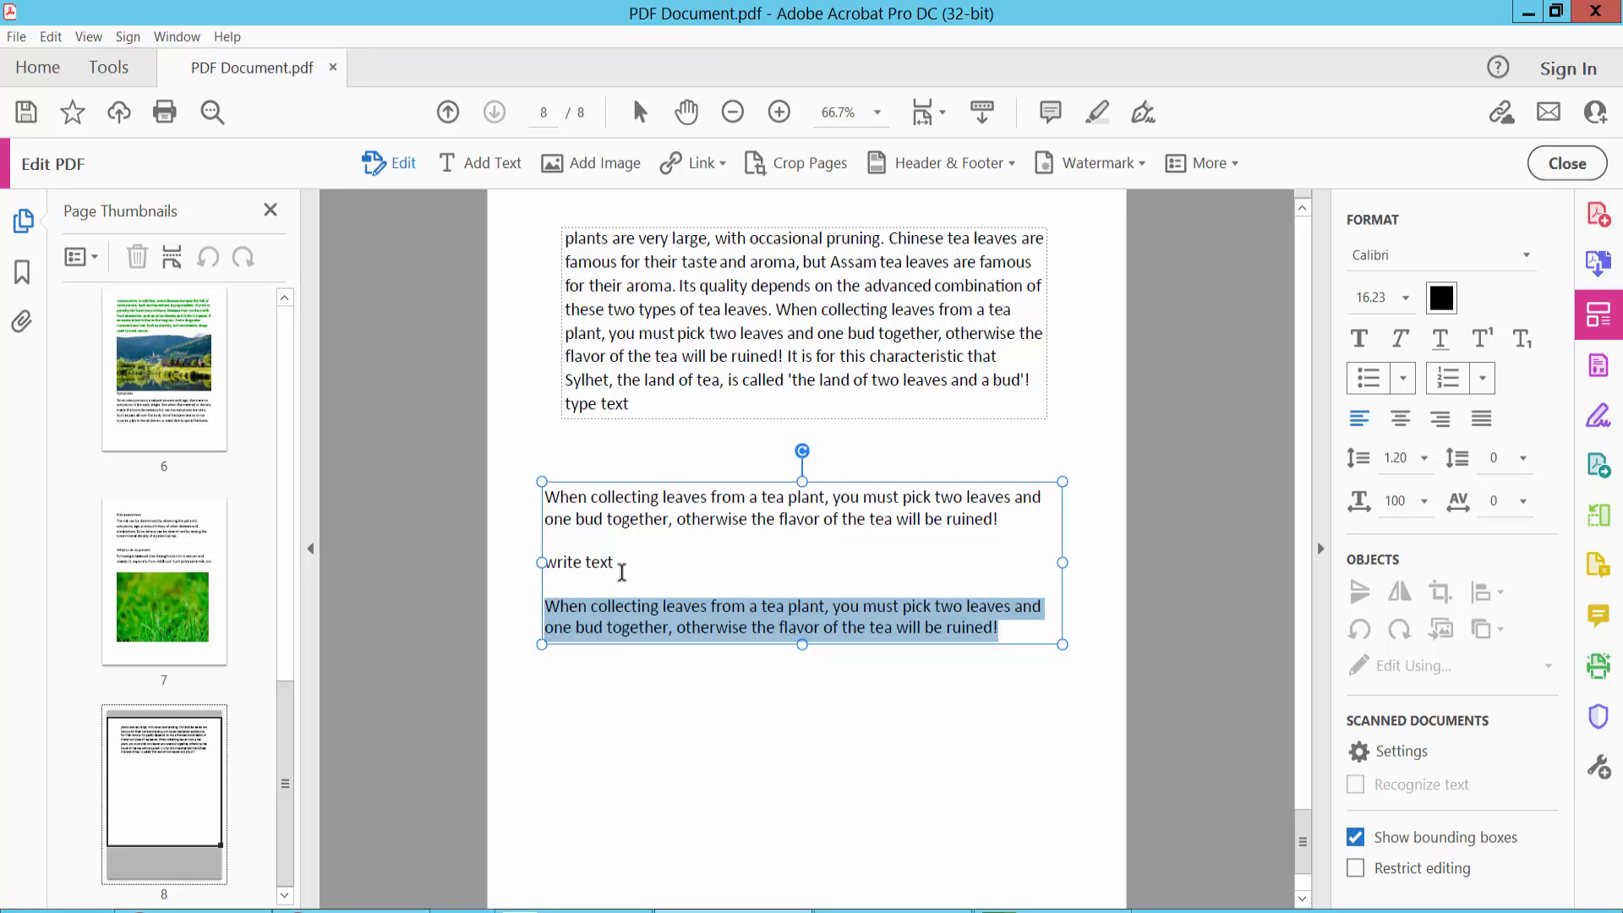
mouse_move(695, 563)
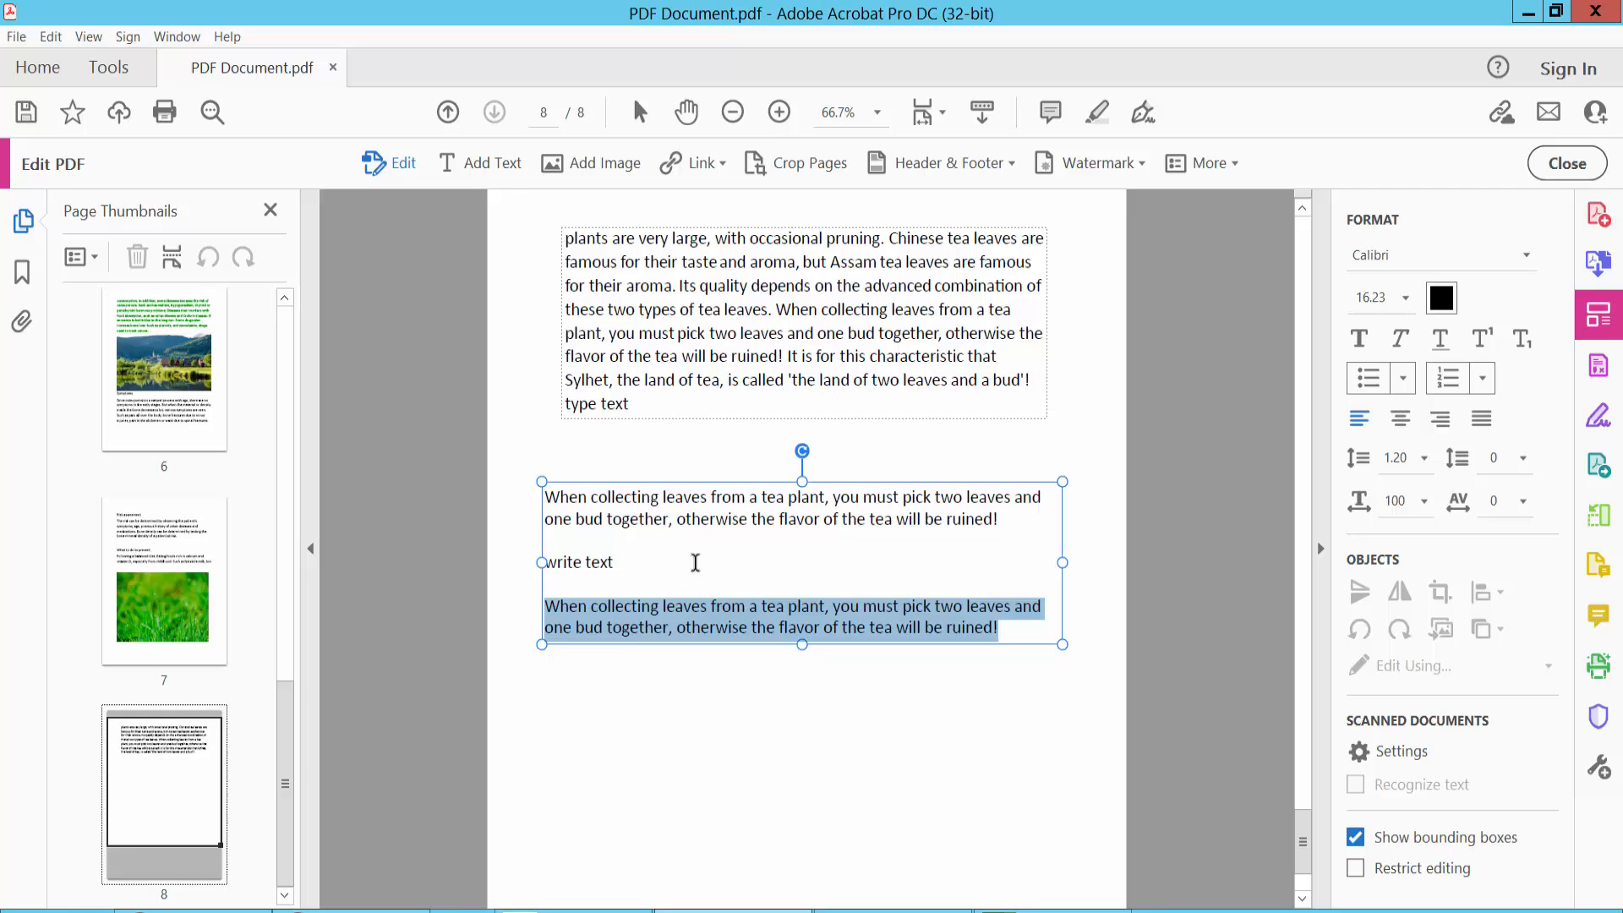
Delete the selected tea-leaf passage and deselect the remaining original paragraph.
key("Delete")
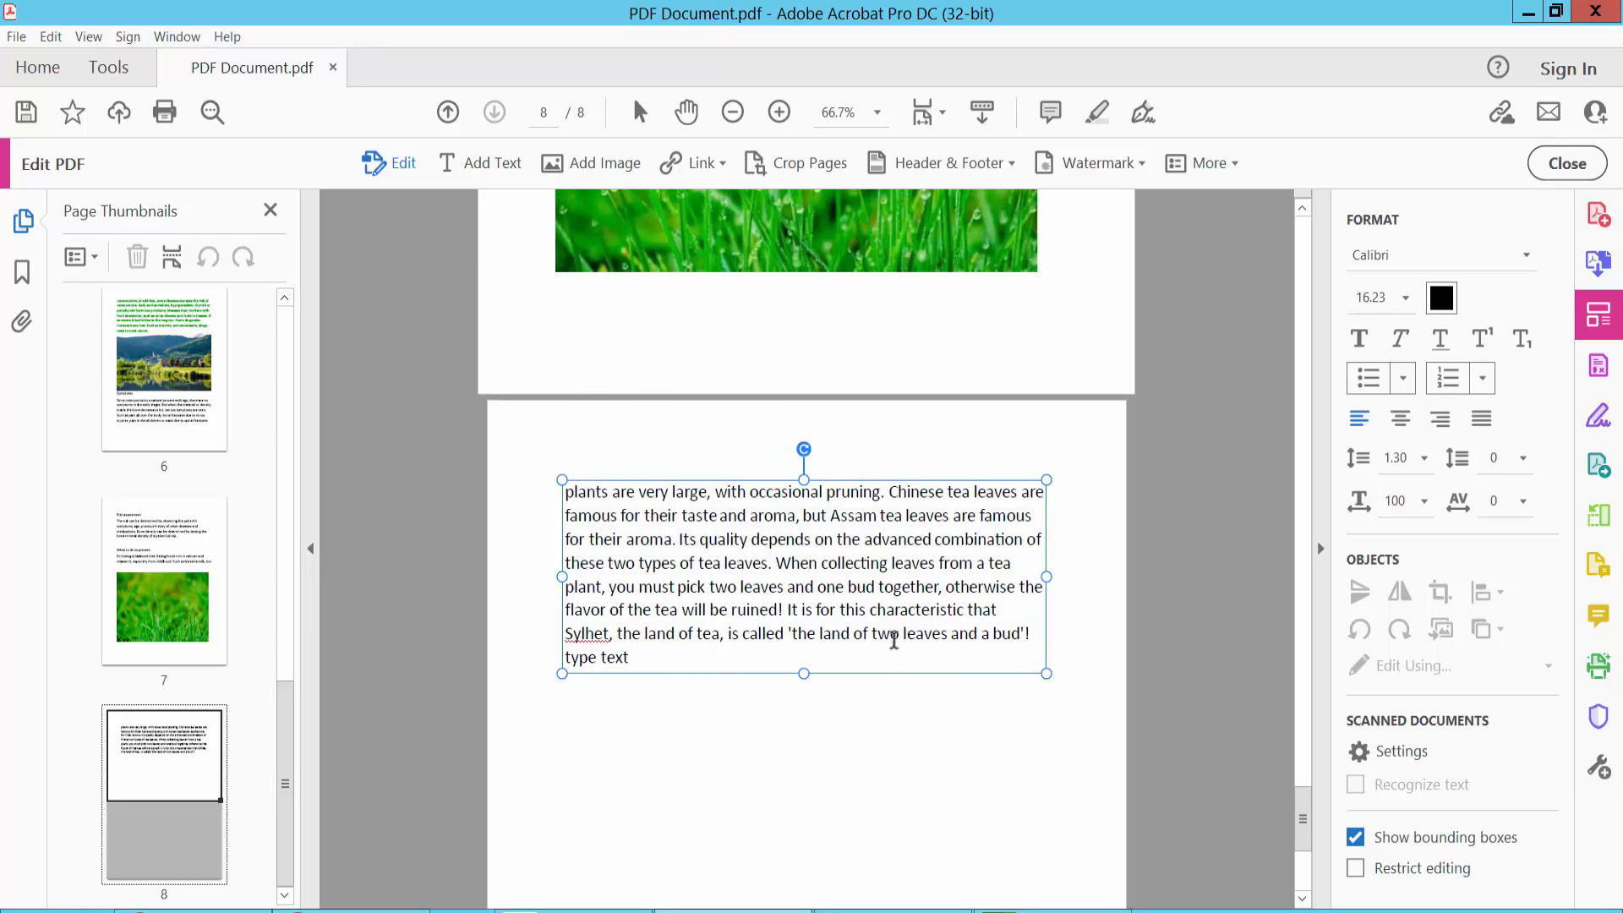
left_click(902, 762)
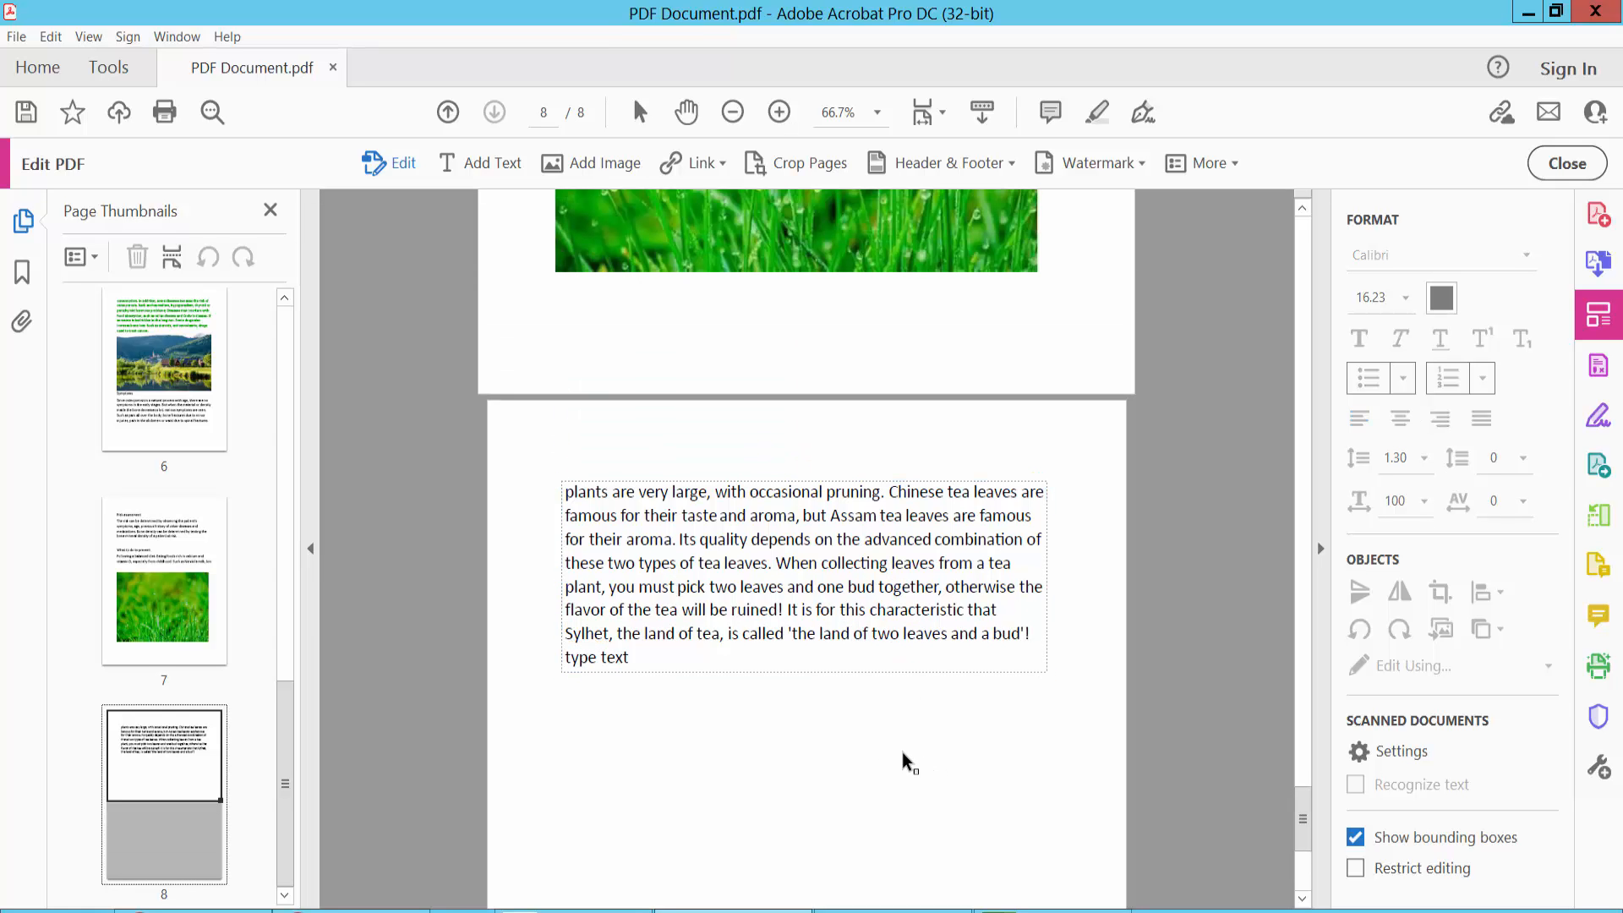